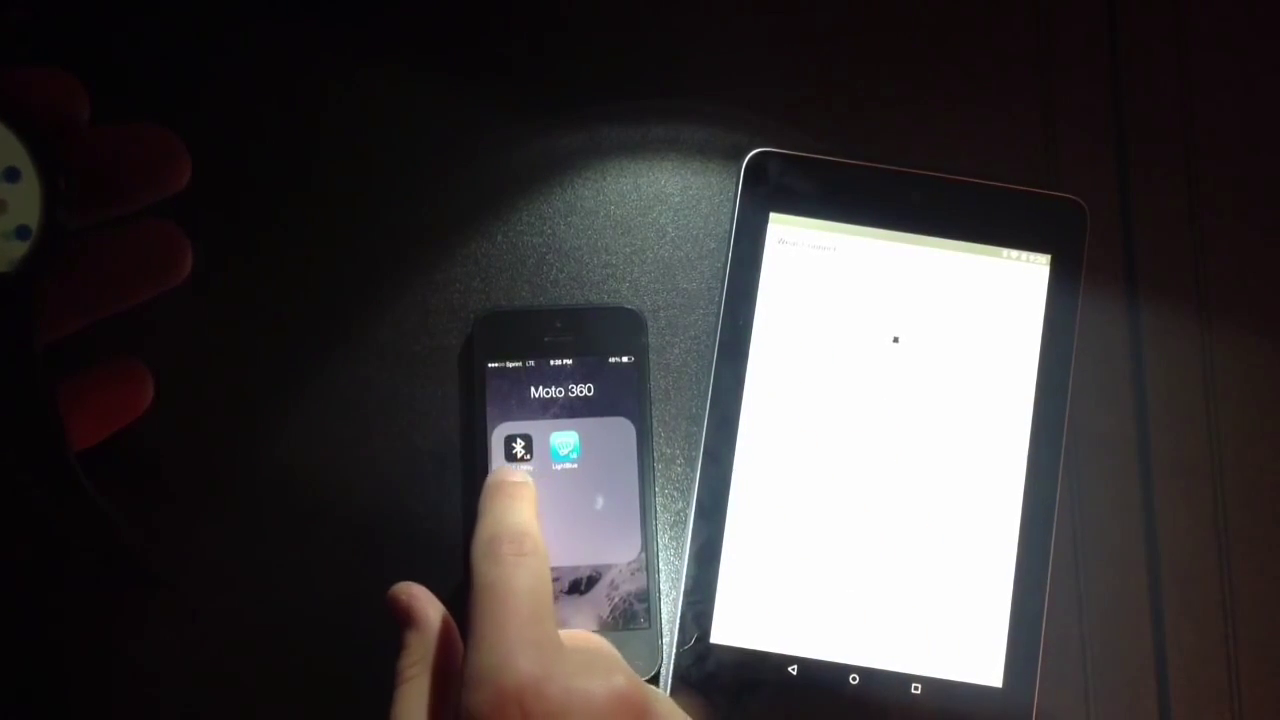
Launch BLE Utility from the Moto 360 folder, opening the empty Peripheral Services list.
click(560, 460)
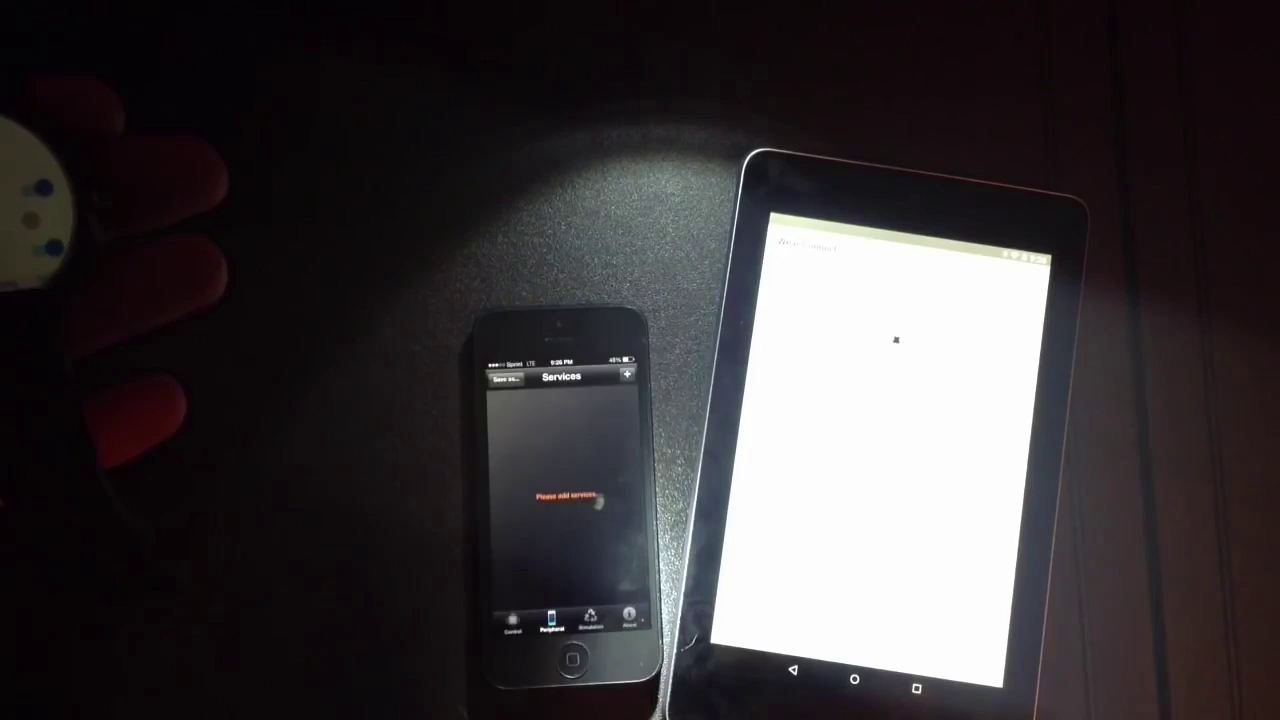